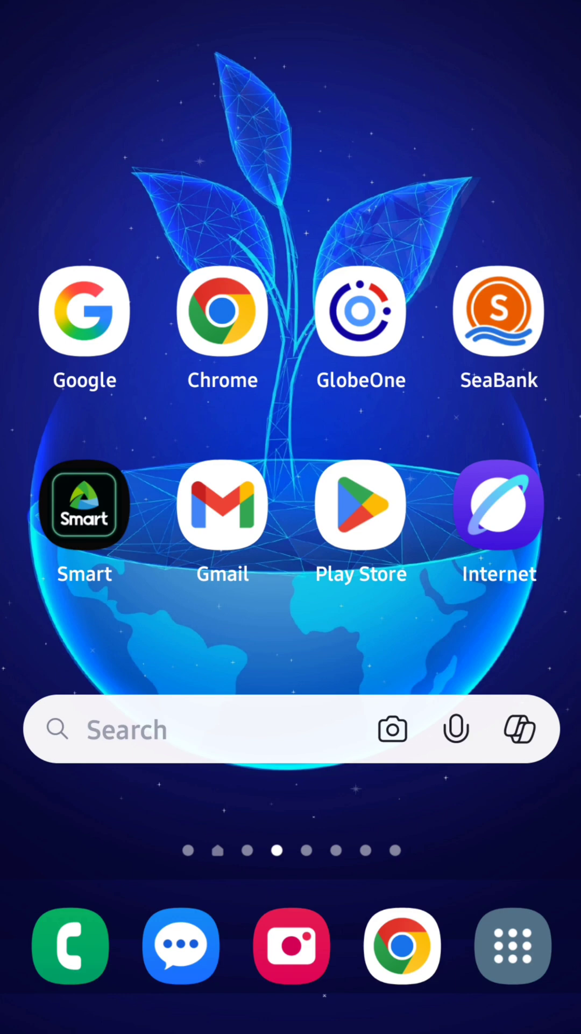
mouse_move(553, 649)
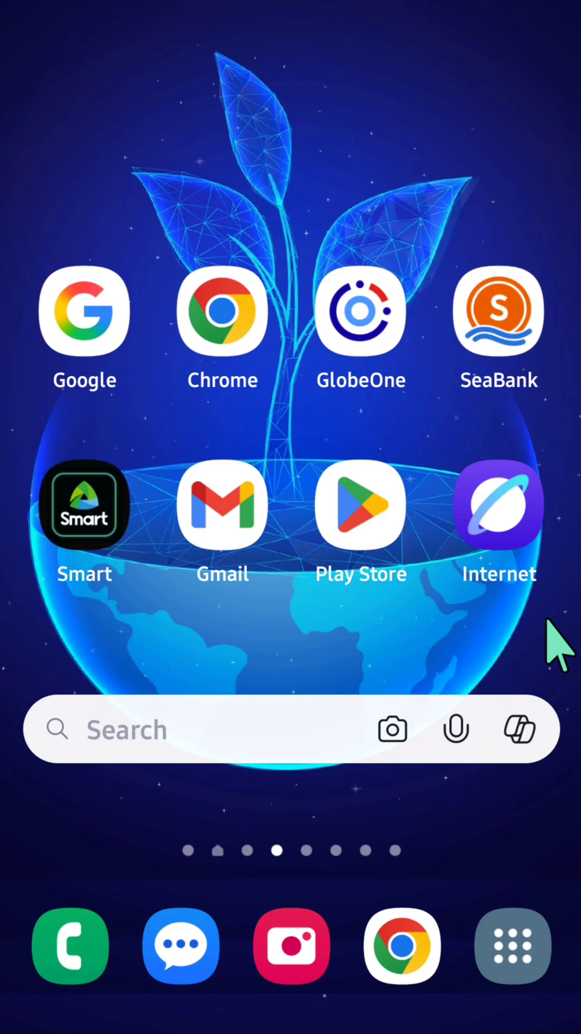
mouse_move(230, 323)
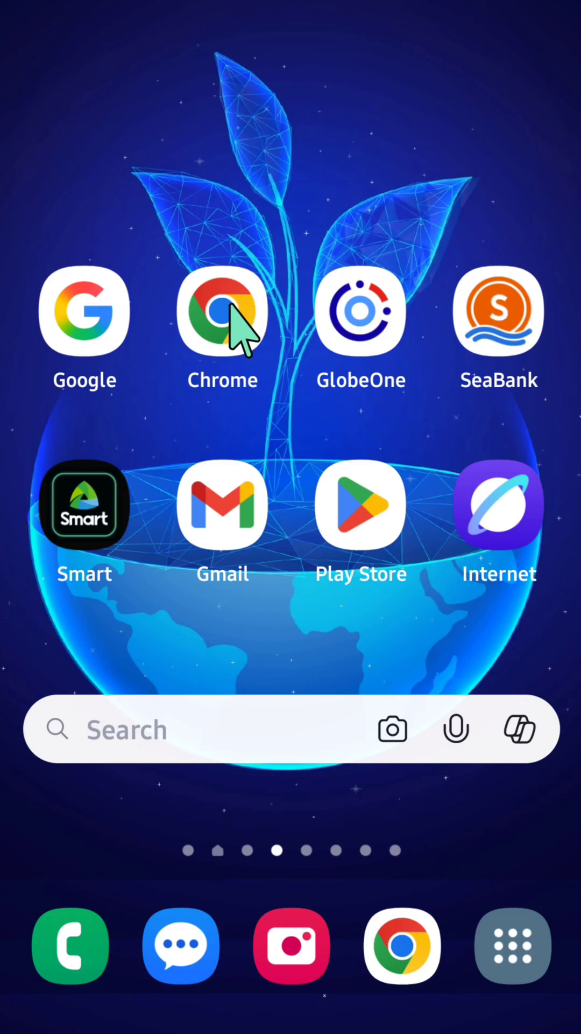
- Launch Chrome and bring up the three-dot menu to reach browsing history
click(222, 311)
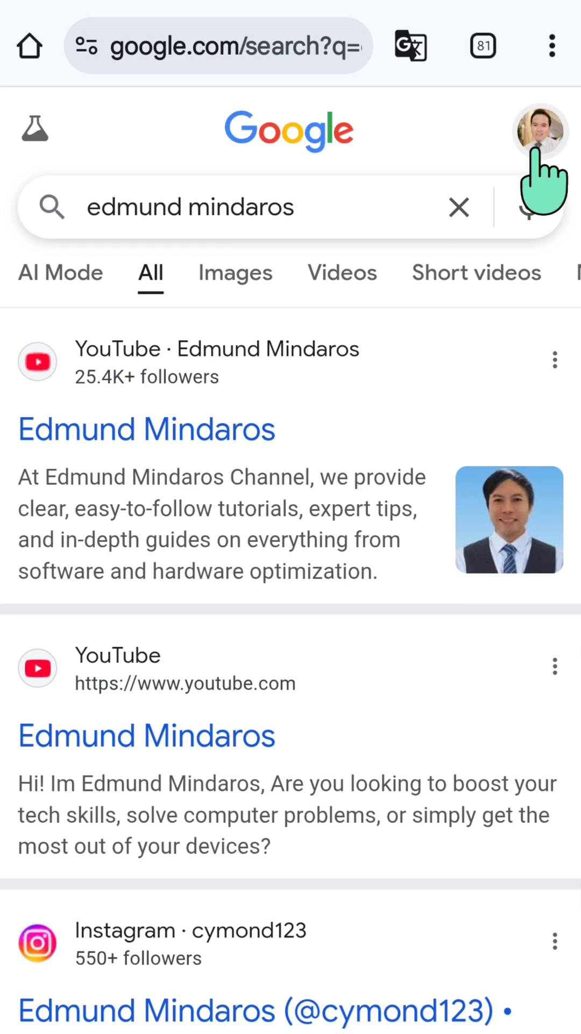
click(552, 46)
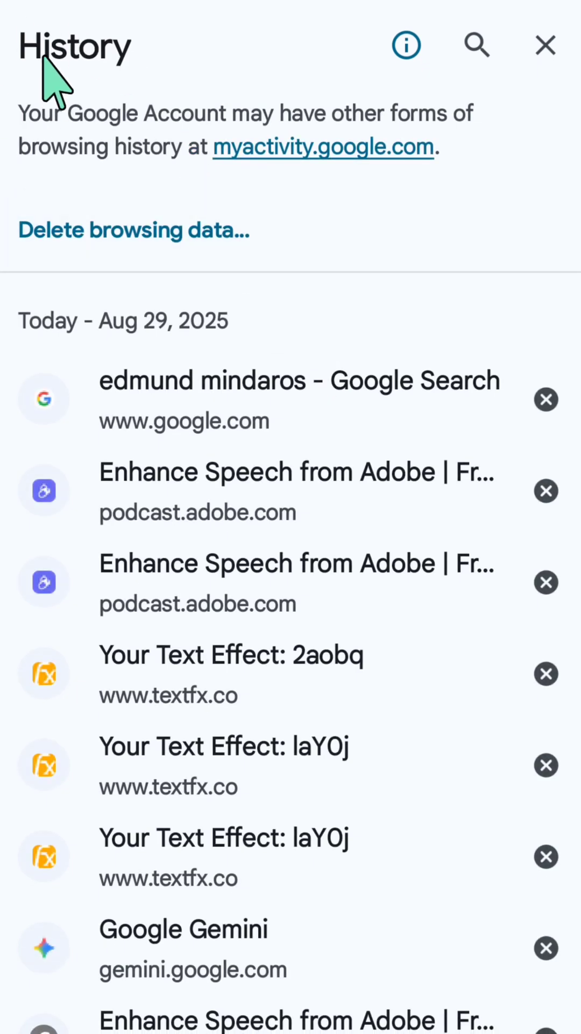
mouse_move(52, 680)
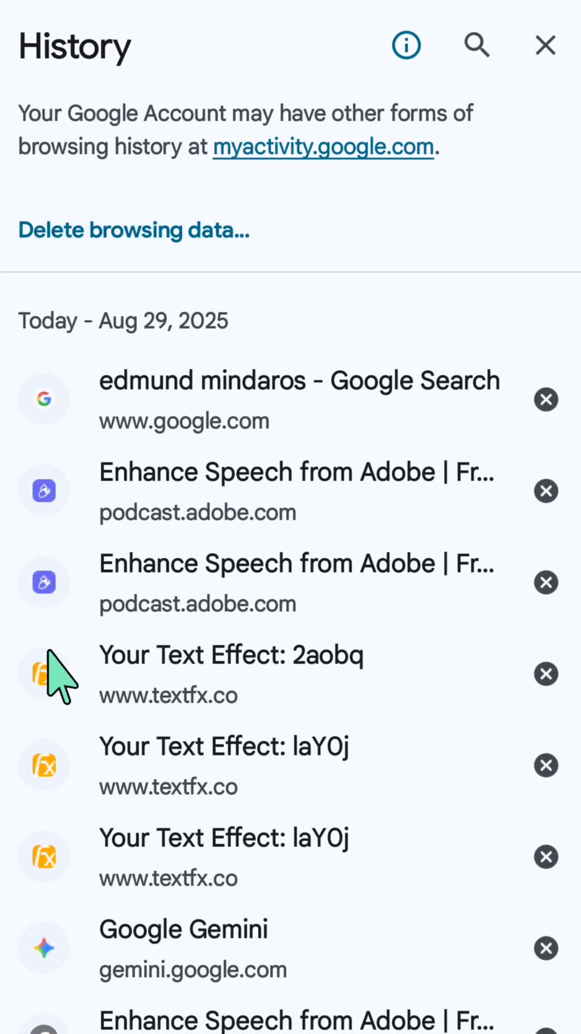
mouse_move(217, 627)
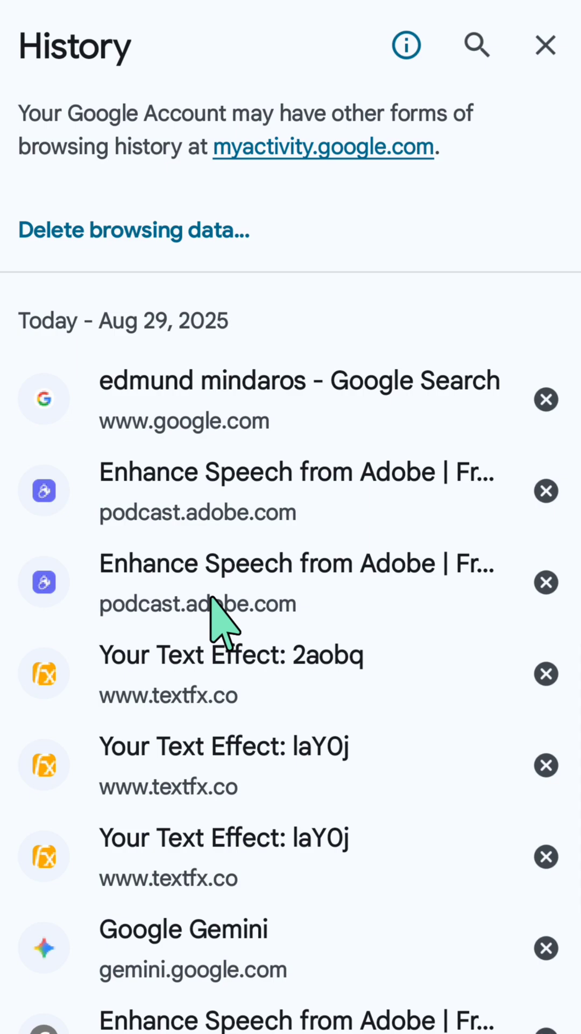
mouse_move(224, 370)
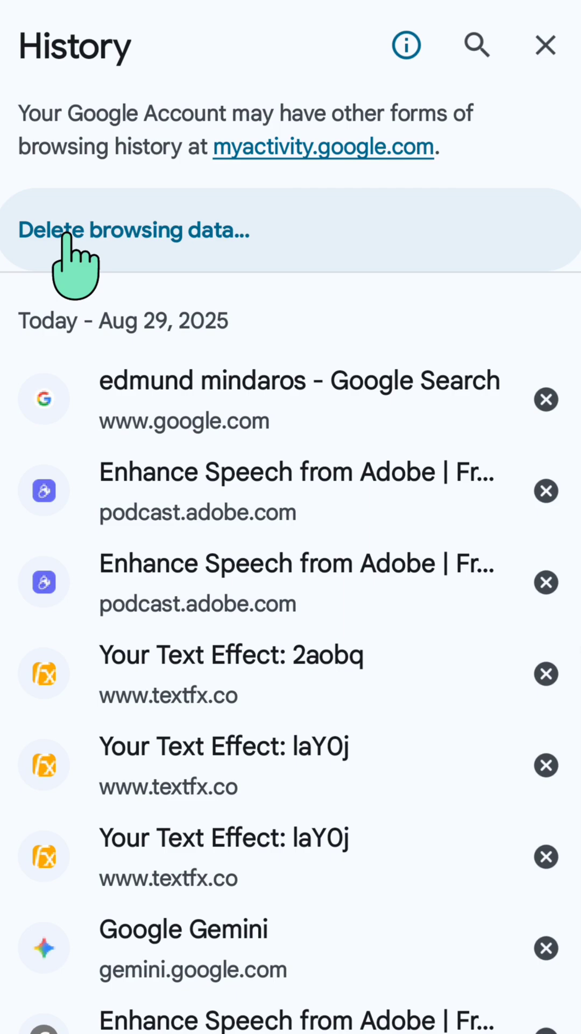
mouse_move(189, 251)
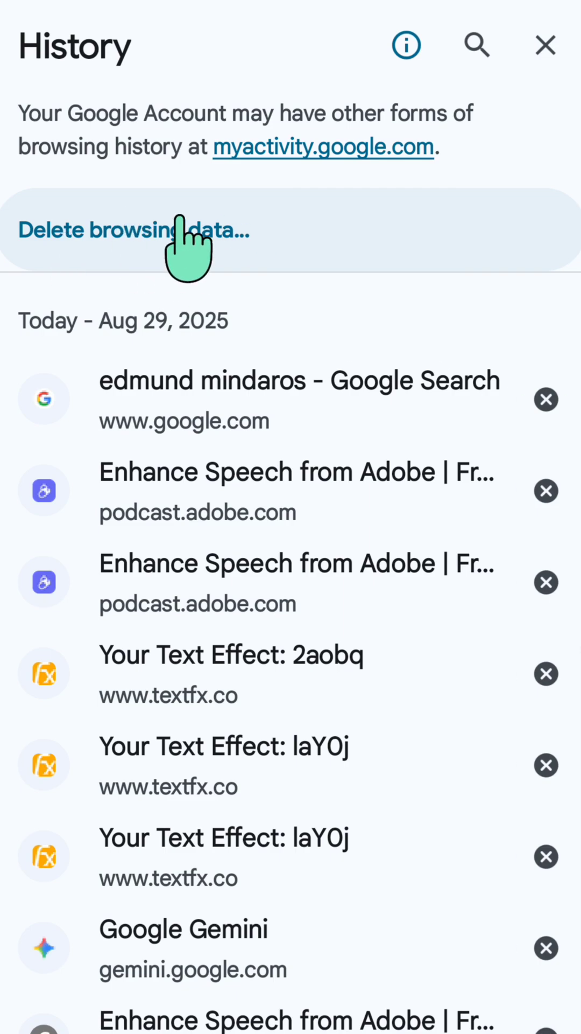
mouse_move(280, 346)
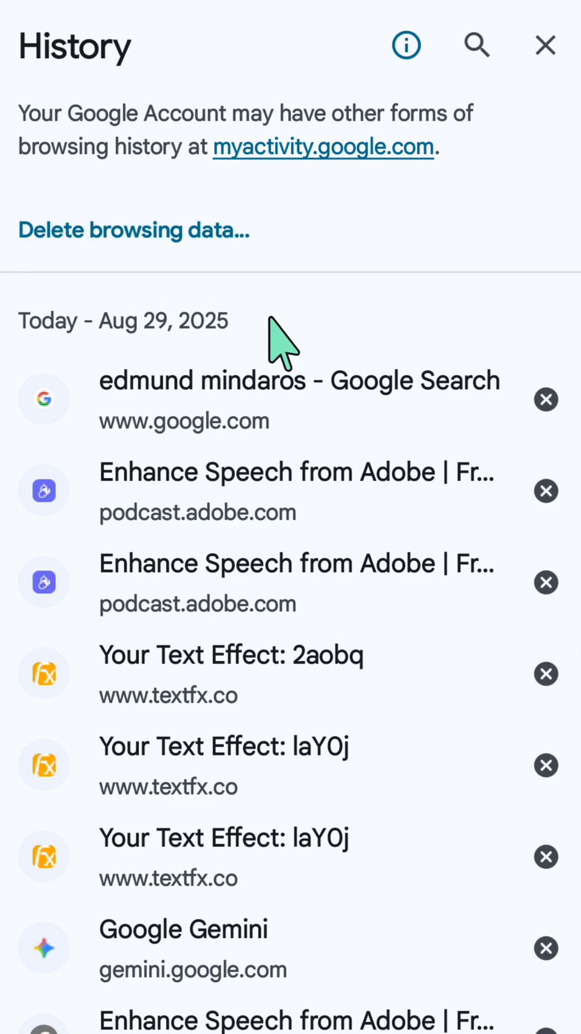
mouse_move(227, 883)
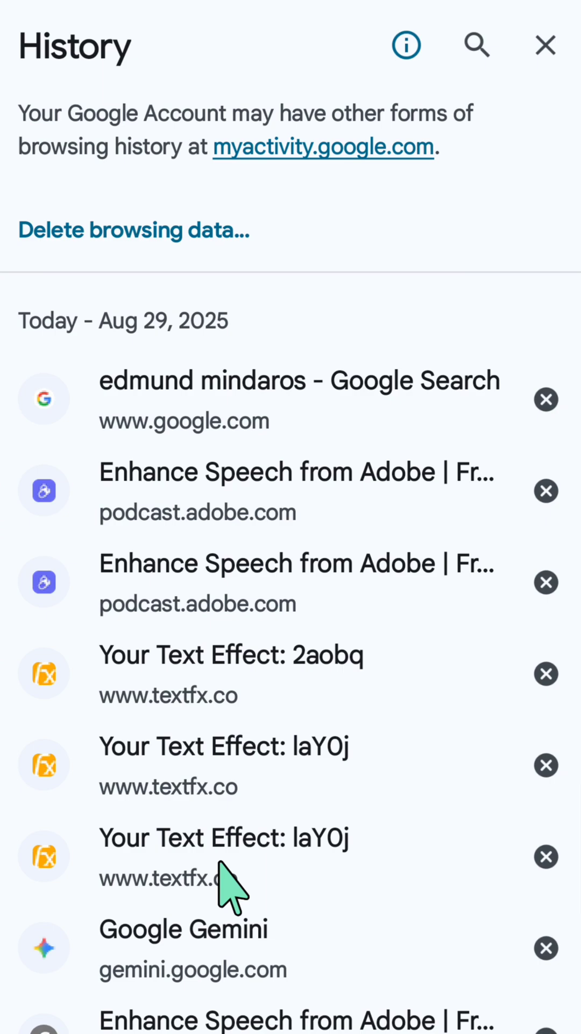
mouse_move(205, 1003)
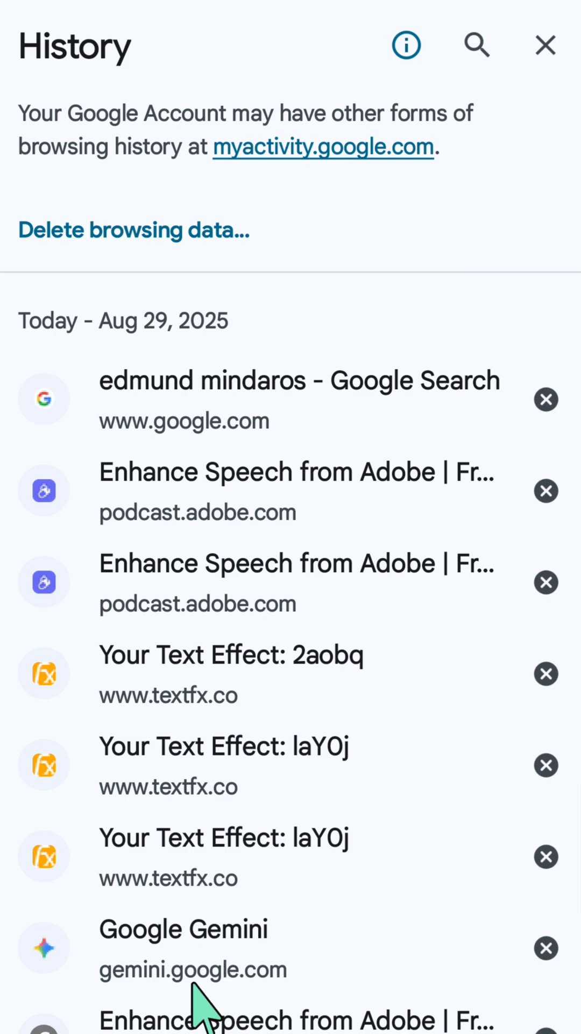
mouse_move(277, 916)
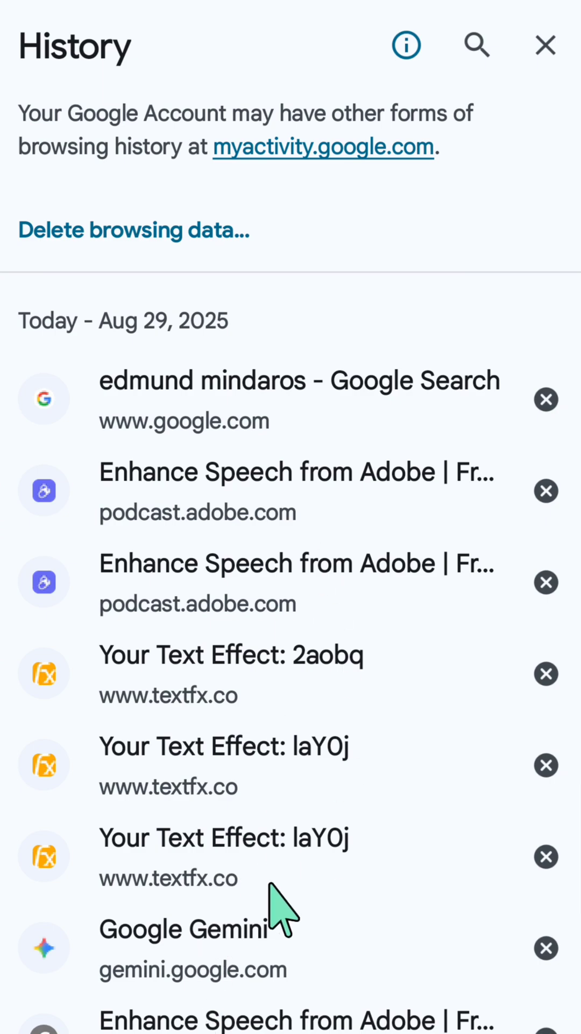
mouse_move(462, 768)
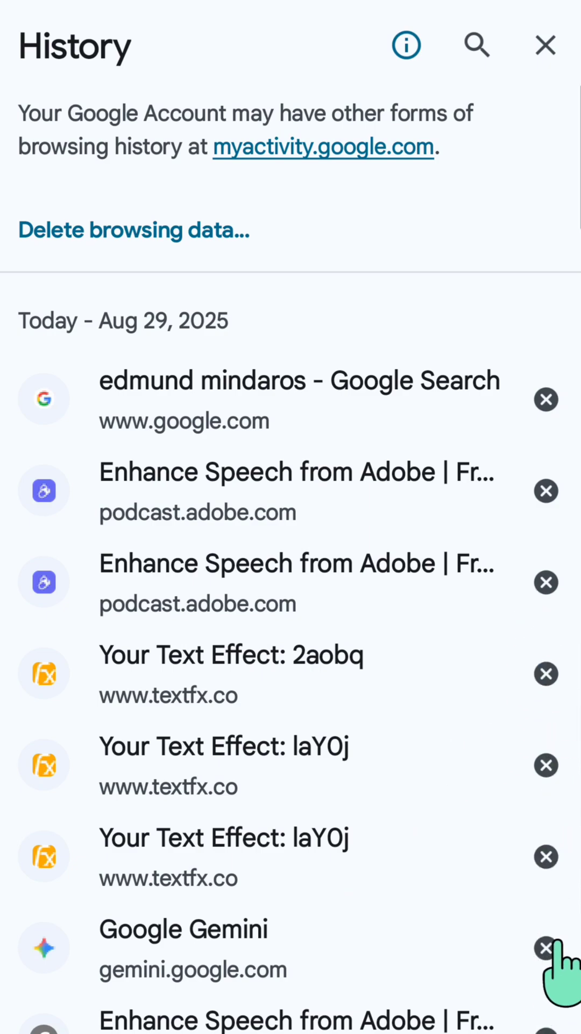
- Delete the Google Gemini visit from today's history via its X icon
click(546, 948)
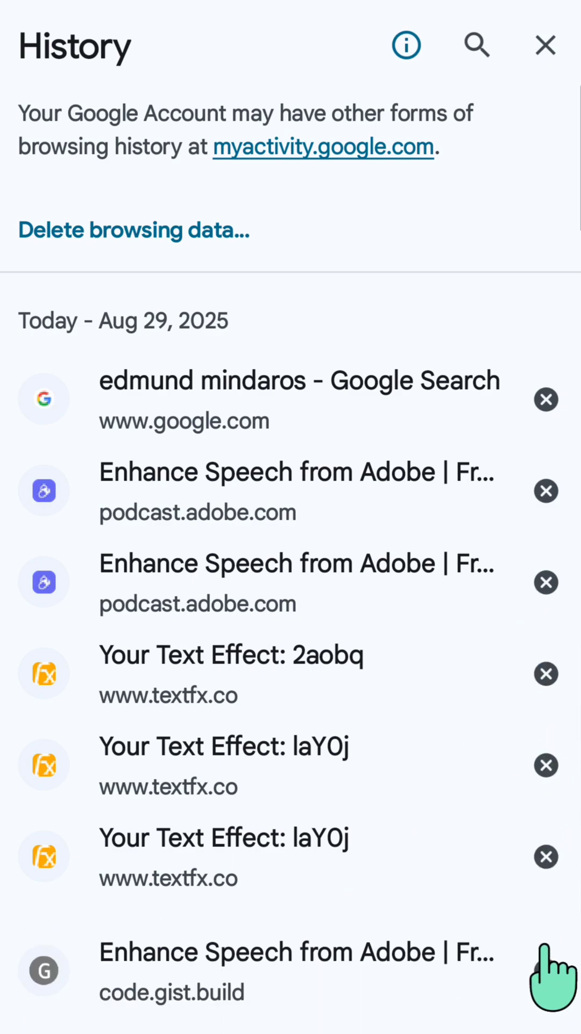